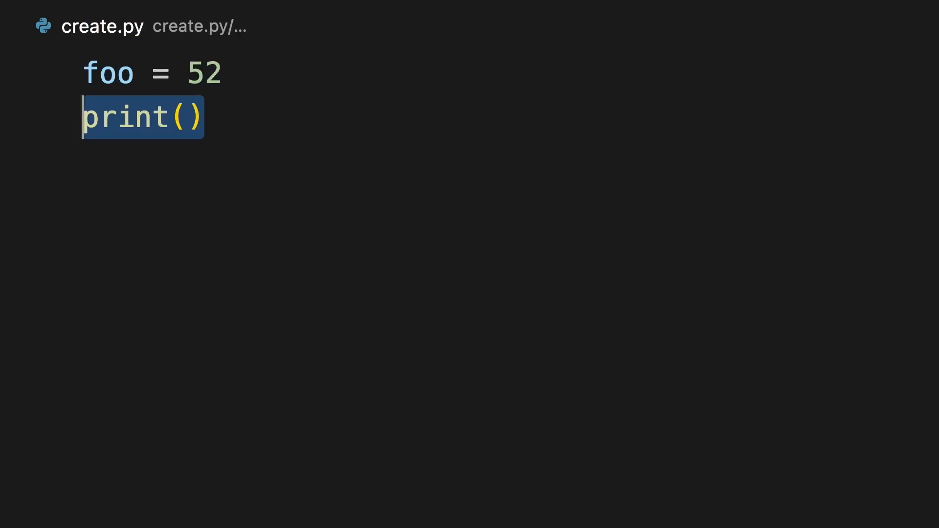
# Step: Print foo after foo = 52, then reassign foo to 12 and print it again
pyautogui.write('foo')
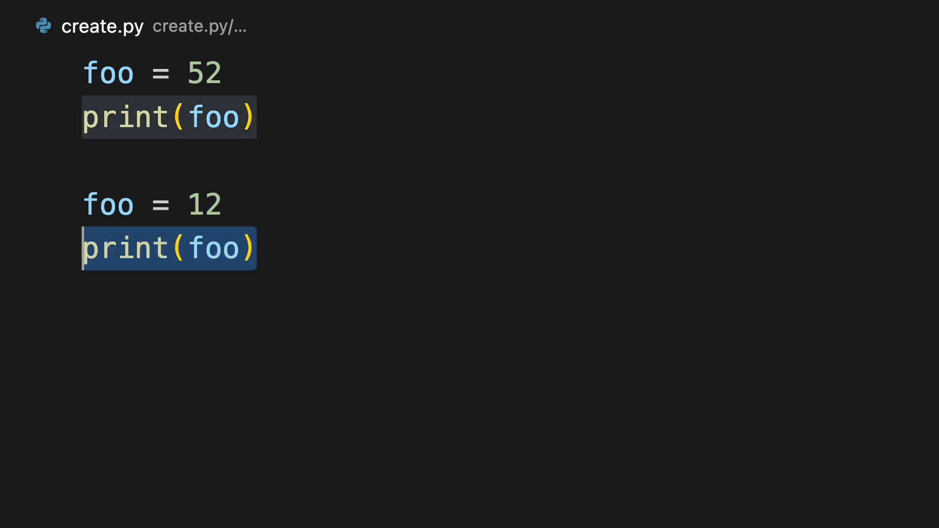
pyautogui.write('bar')
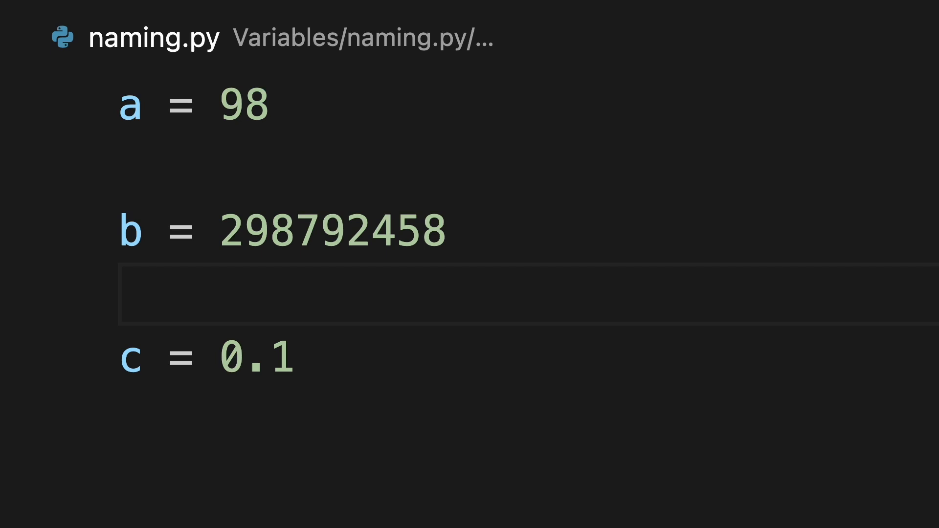
# Step: Retype the variables in naming.py as speed ferrari, speed light and speed sloth
pyautogui.click(126, 294)
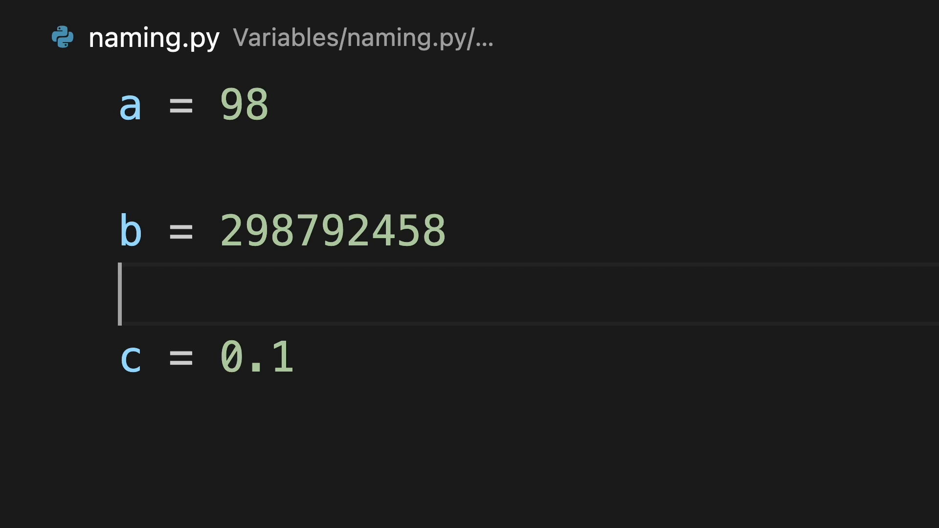
pyautogui.write('speed ferrari')
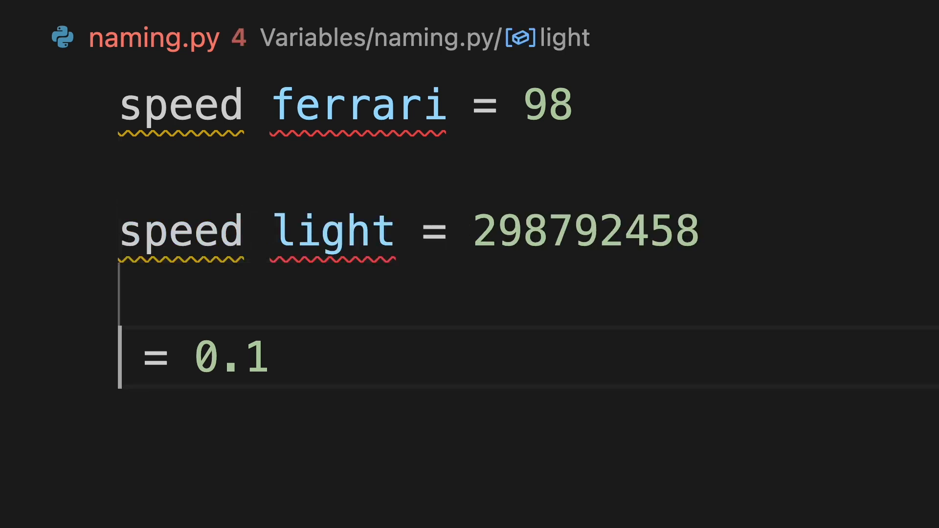
pyautogui.write('speed sloth')
pyautogui.click(528, 109)
pyautogui.write('F')
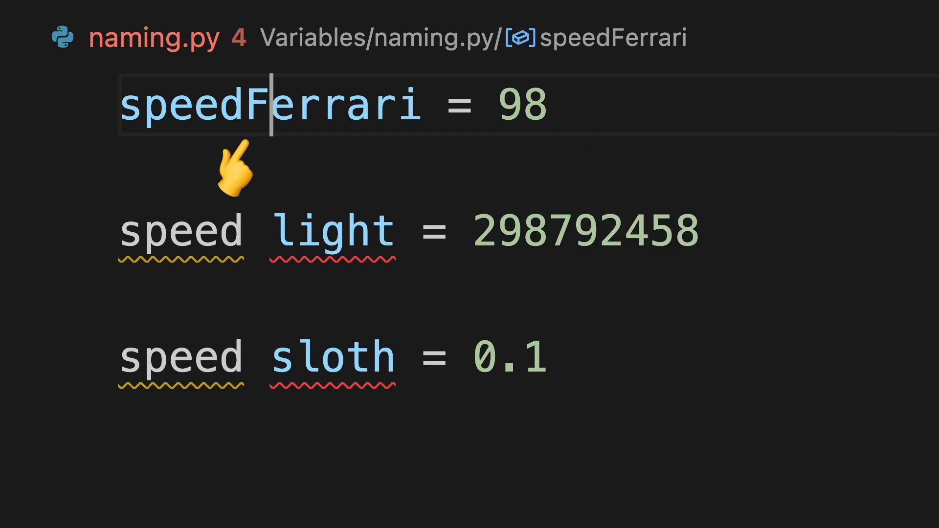
# Step: Rename speed ferrari to speedFerrari by removing the space and capitalising F
pyautogui.write('_')
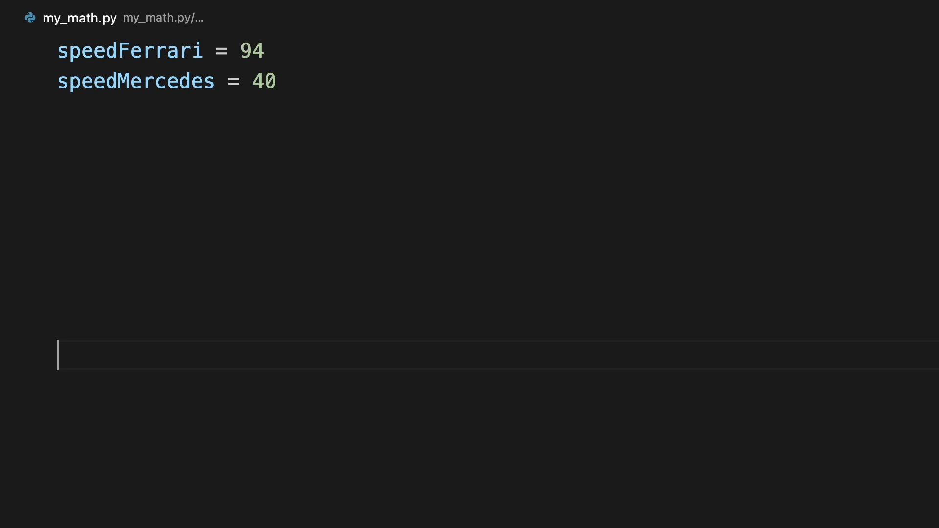
# Step: Add sum, diff and times lines with prints, then div = speedFerrari/speedMercedes
pyautogui.write('sum = speedMercedes + speedFerrari')
pyautogui.click(498, 325)
pyautogui.write('times =')
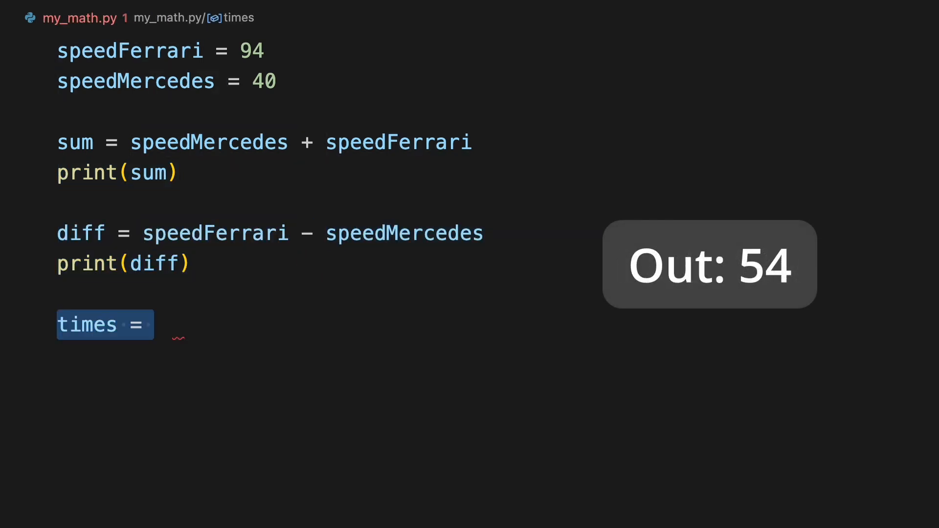
pyautogui.write('speedMercedes * speedFerrari')
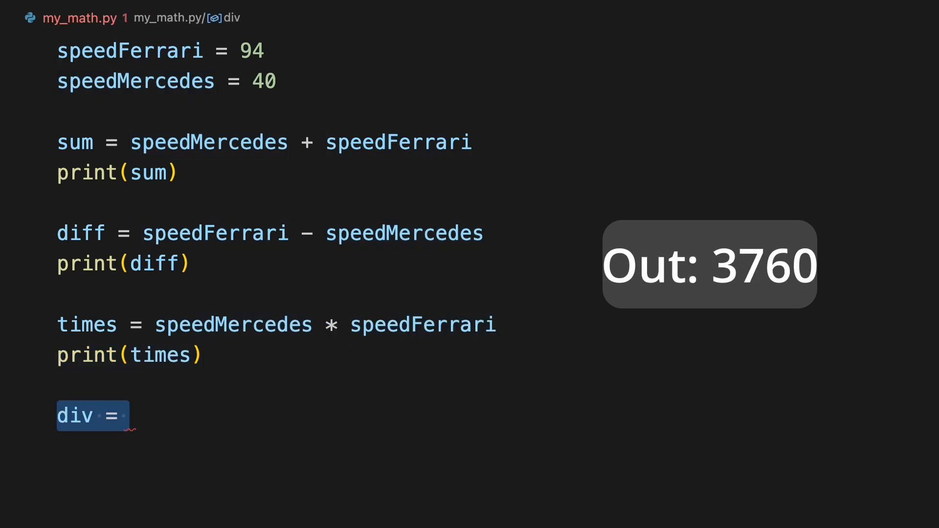
pyautogui.write('speedFerrari/speedMercedes')
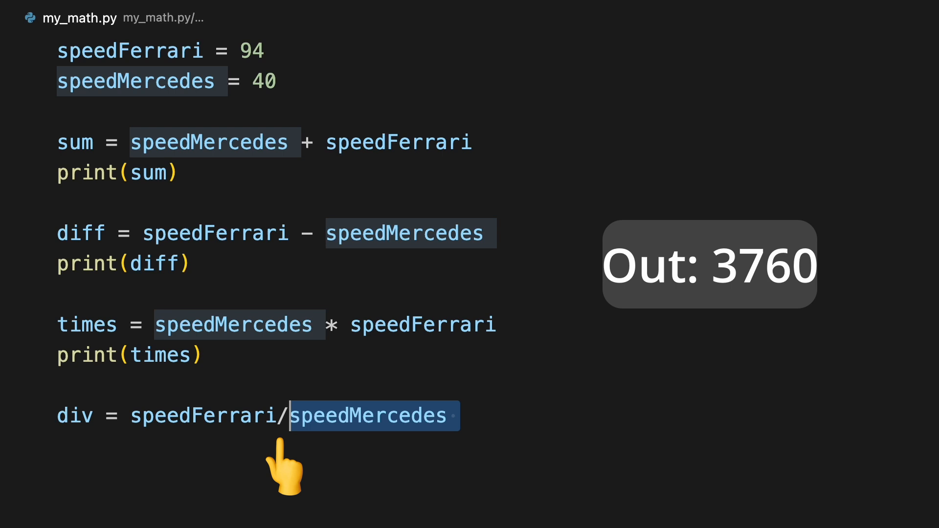